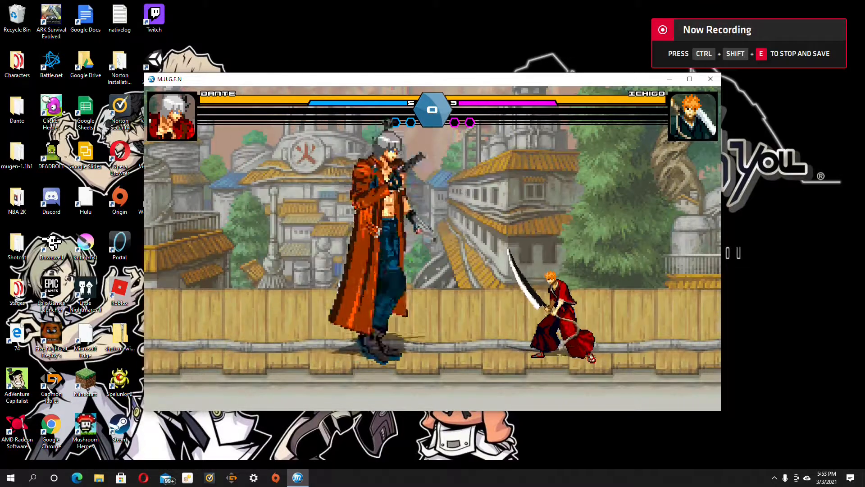
Step: Close the running Dante versus Ichigo match so the desktop remains
click(710, 79)
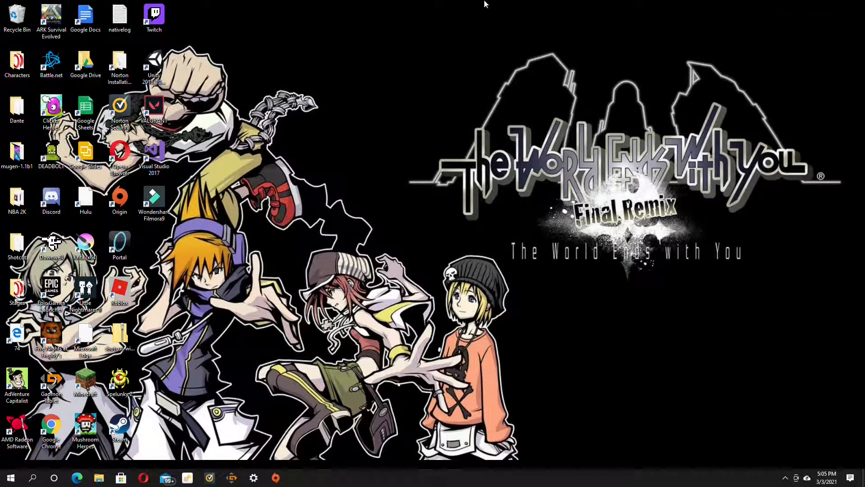
Step: Navigate from the desktop through mugen-1.1b1 and chars into Dante's character folder
click(17, 153)
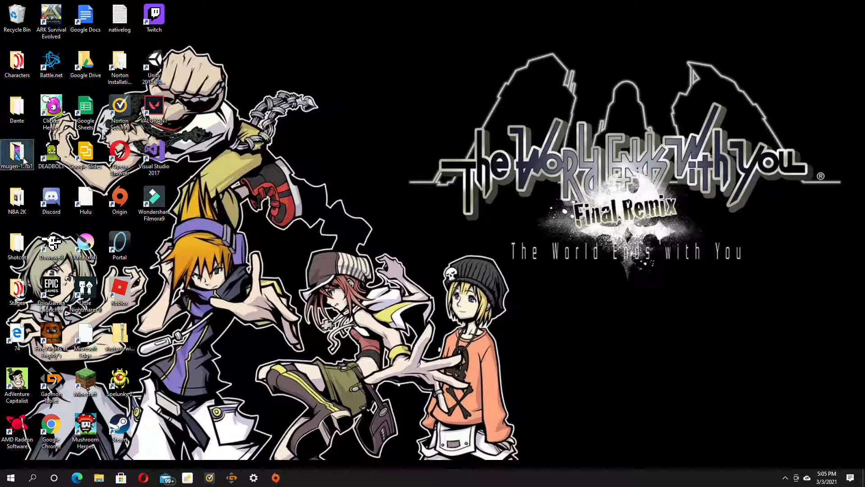
double_click(16, 154)
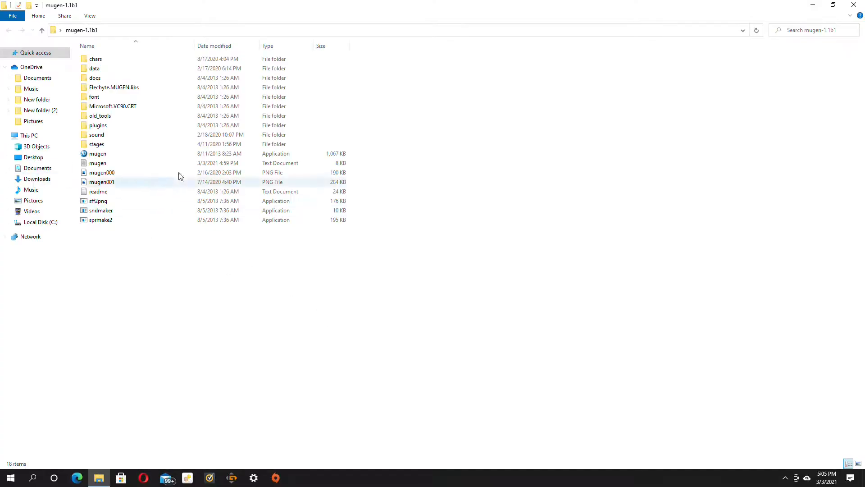
click(95, 59)
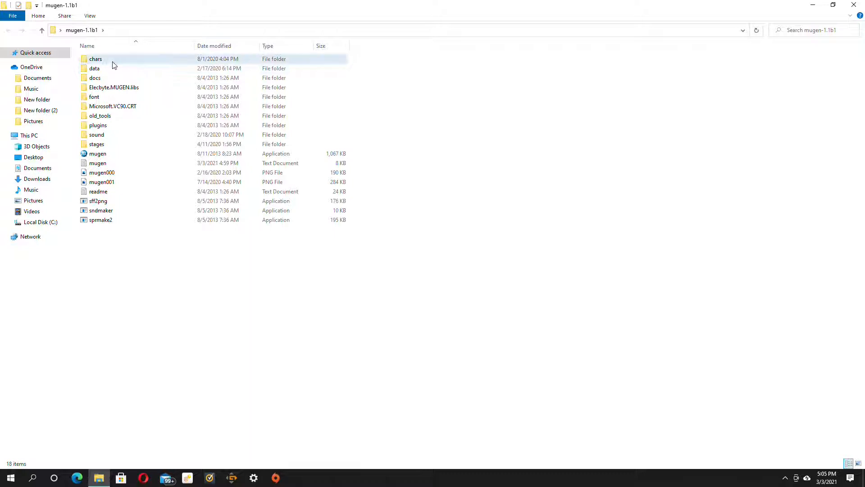
double_click(96, 60)
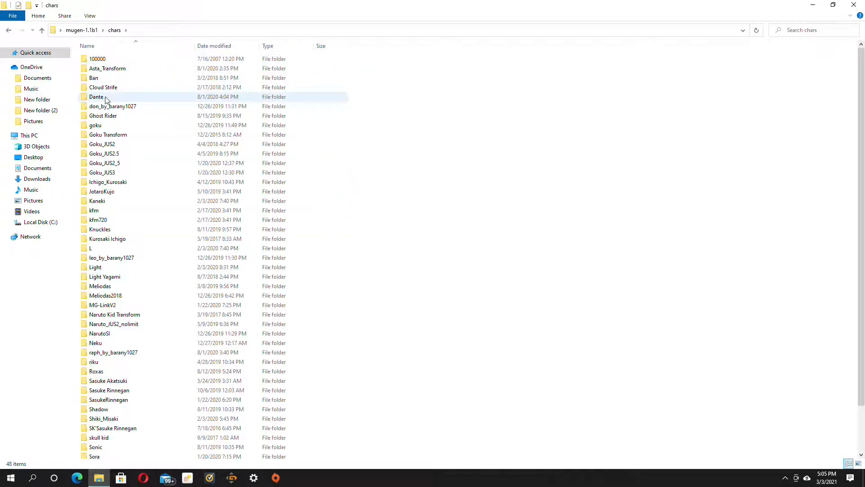
double_click(96, 96)
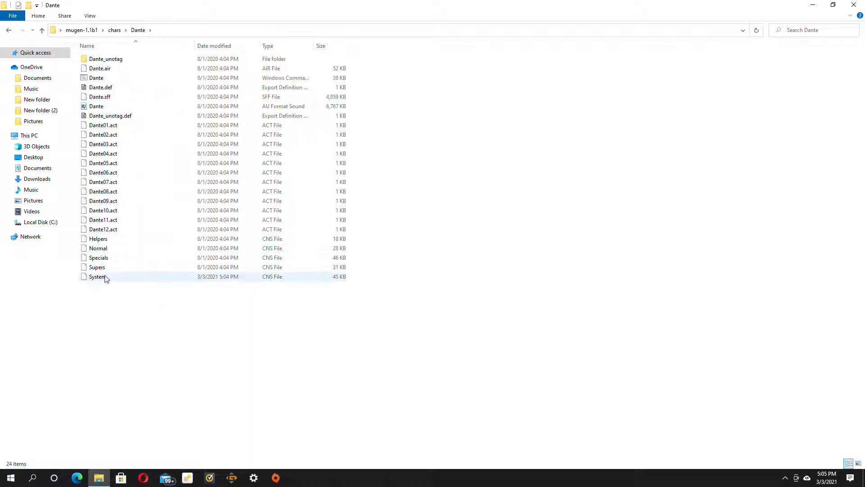
mouse_move(105, 277)
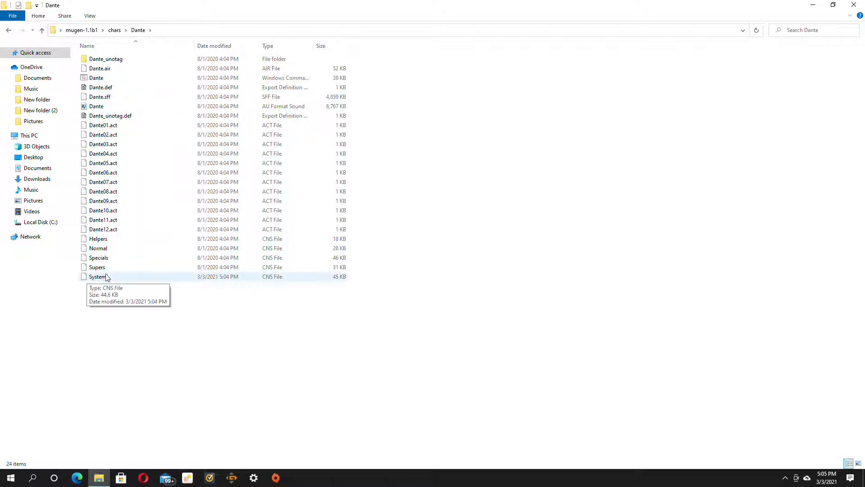
mouse_move(117, 280)
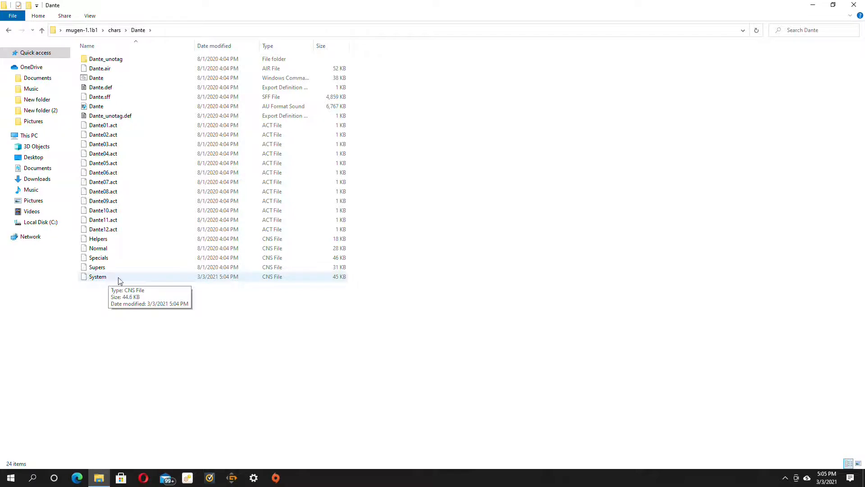
mouse_move(267, 286)
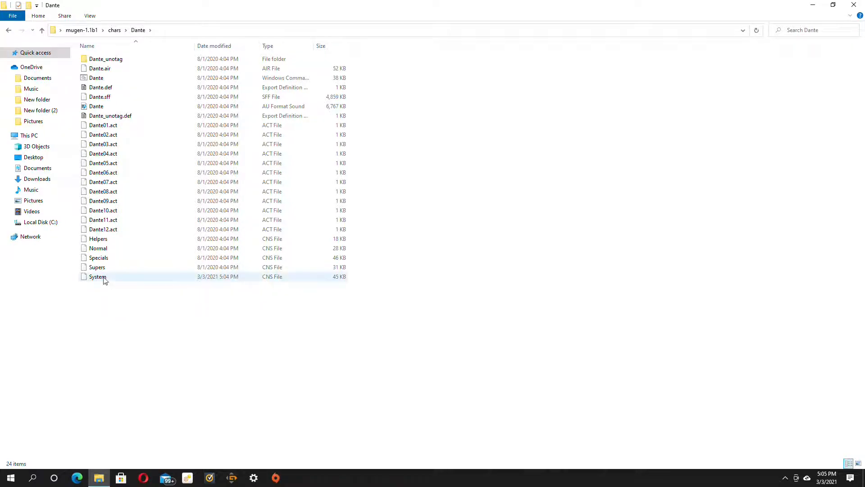
Step: Open Dante's System CNS file in Notepad via Open with
right_click(98, 276)
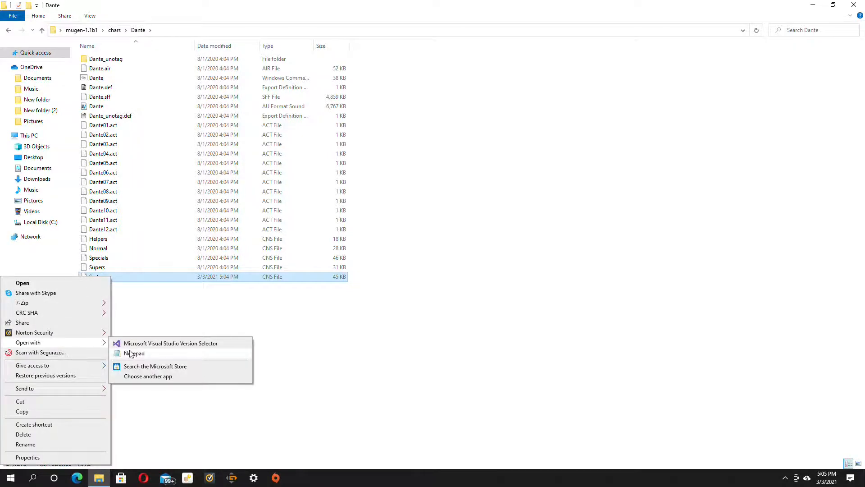
click(134, 353)
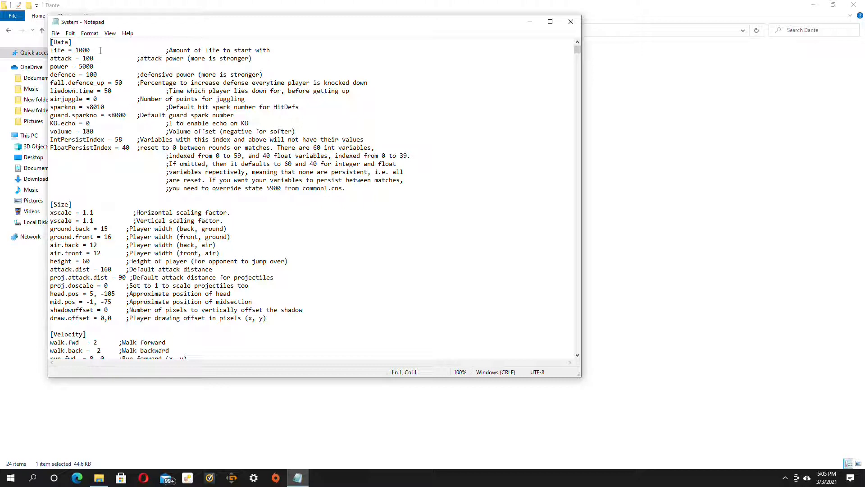
mouse_move(38, 77)
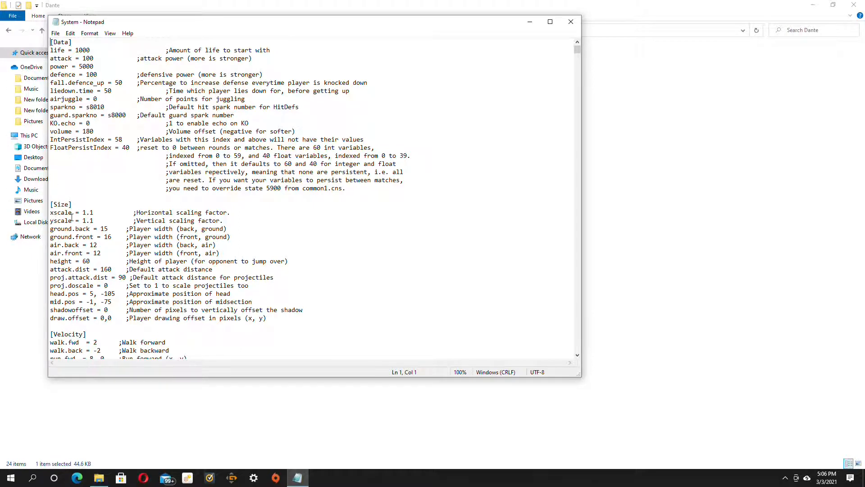
mouse_move(185, 226)
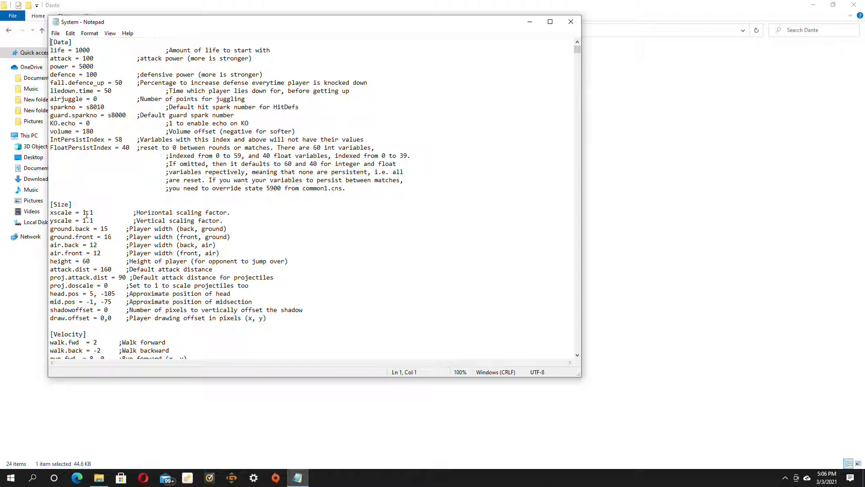
Step: Change Dante's xscale and yscale values from 1.1 to 0.50 in the Size section
click(400, 66)
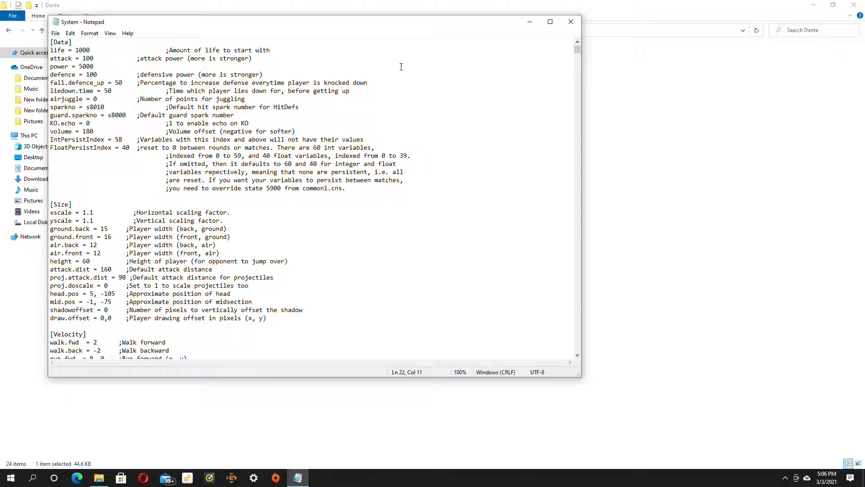
text(0.1)
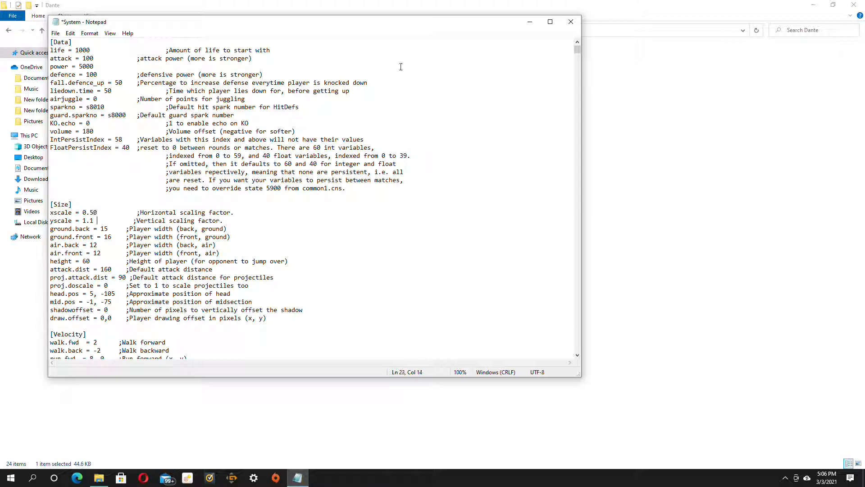
key(BackSpace)
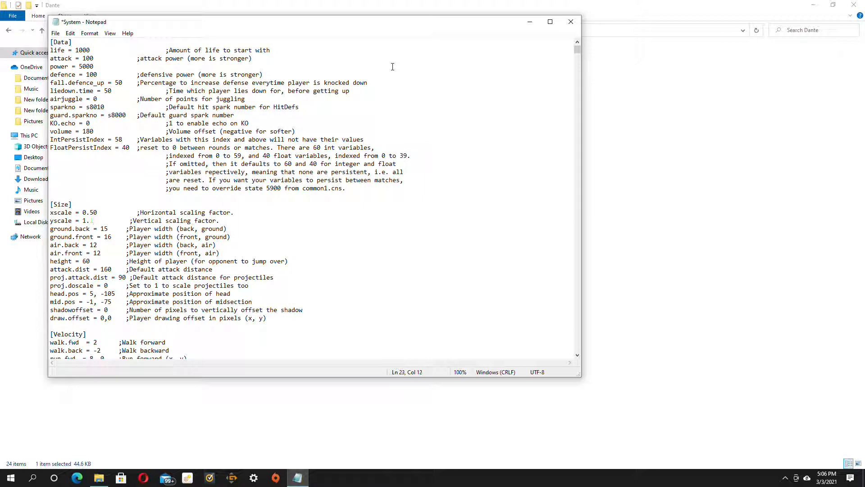
text(50)
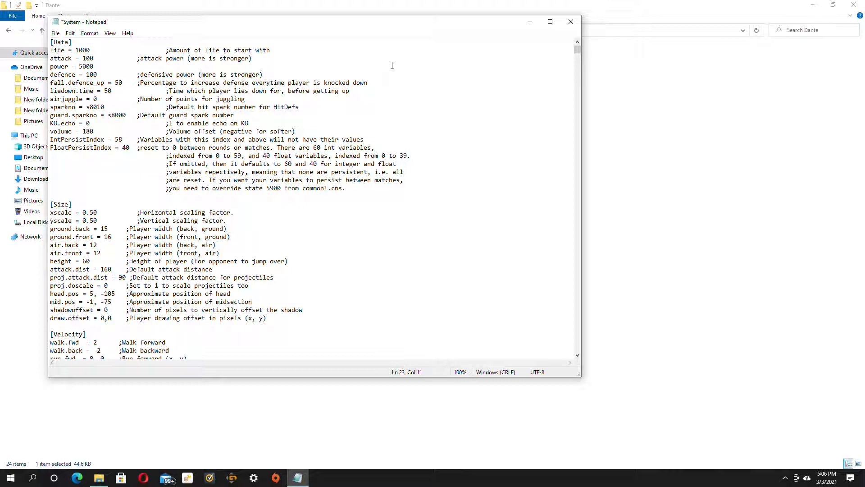
click(570, 21)
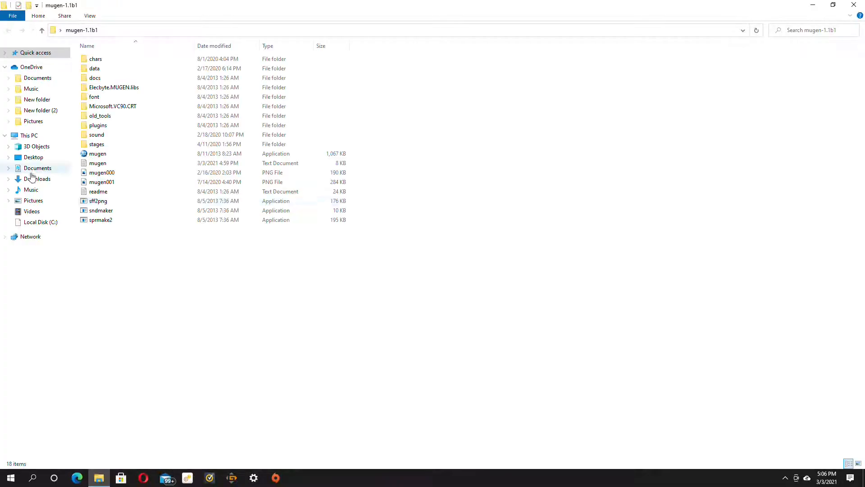
Step: Launch the mugen application from the mugen-1.1b1 folder to restart M.U.G.E.N
click(98, 154)
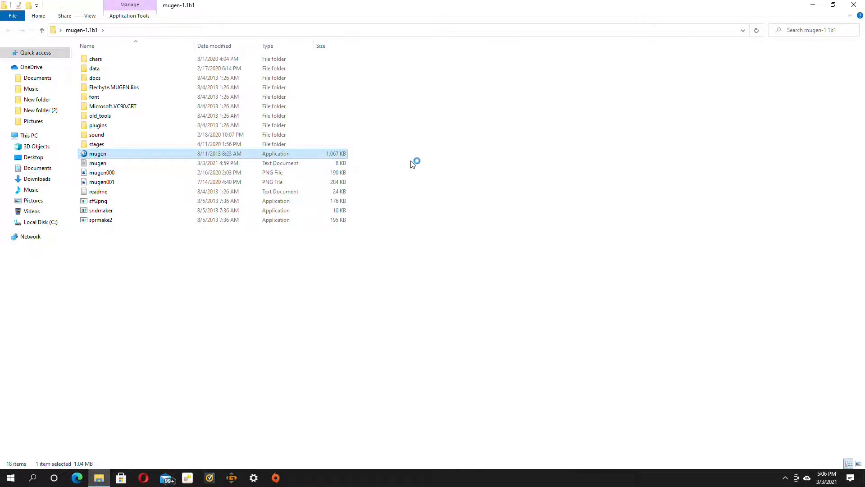
mouse_move(440, 150)
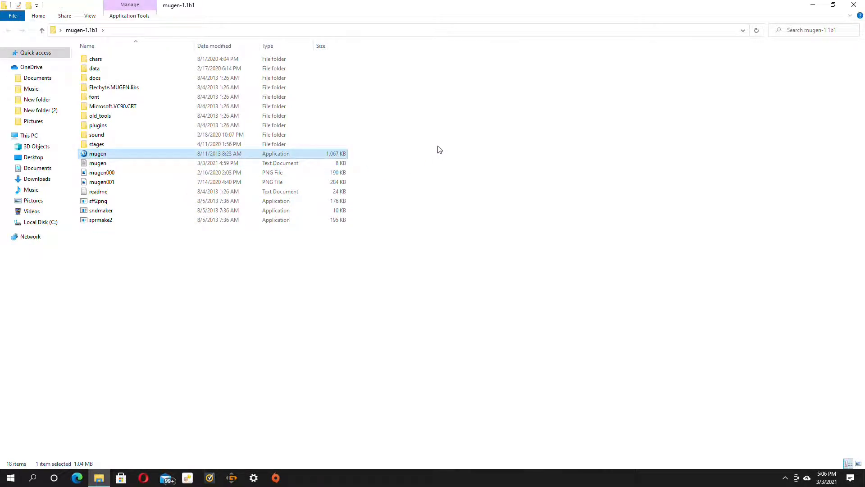
double_click(97, 153)
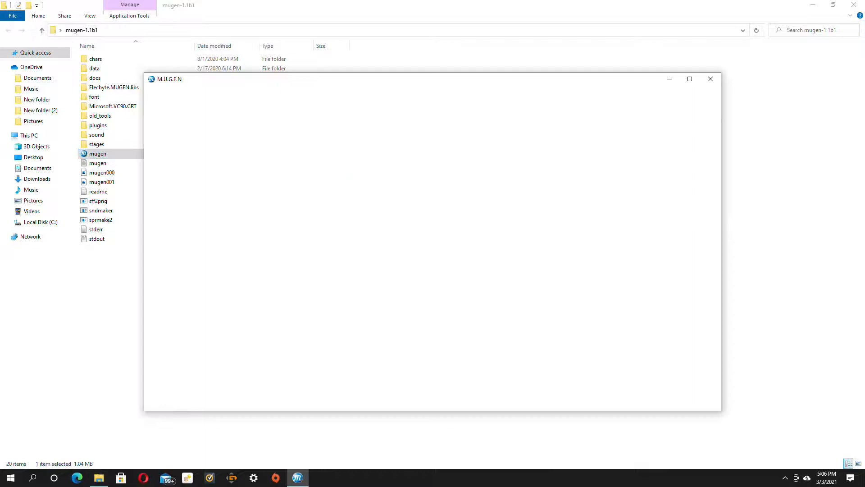